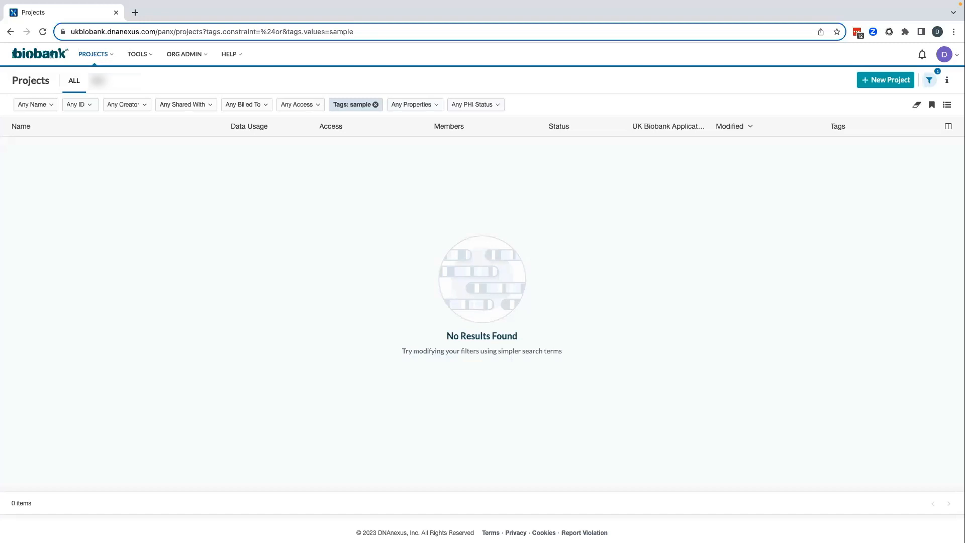
mouse_move(905, 45)
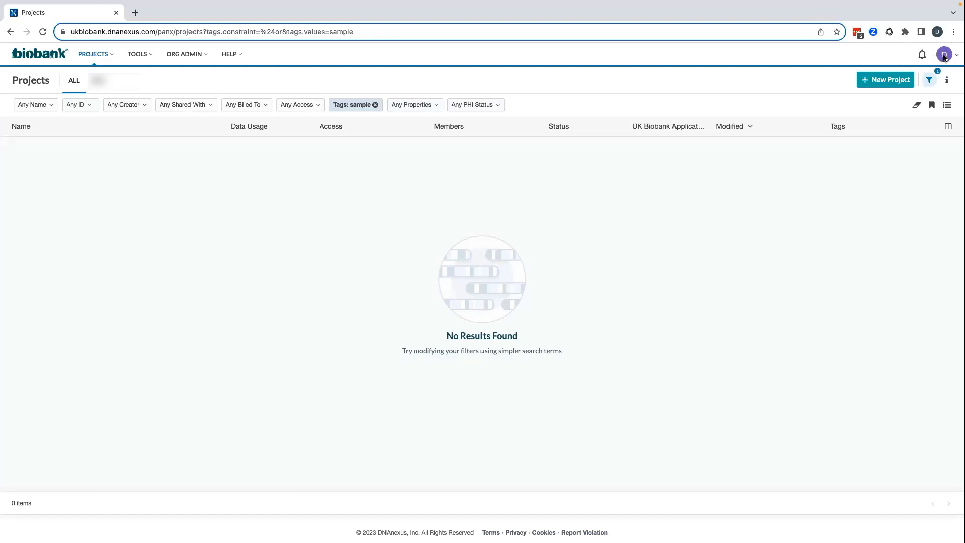
Step: Open the account menu from the user avatar over the Projects list
left_click(944, 54)
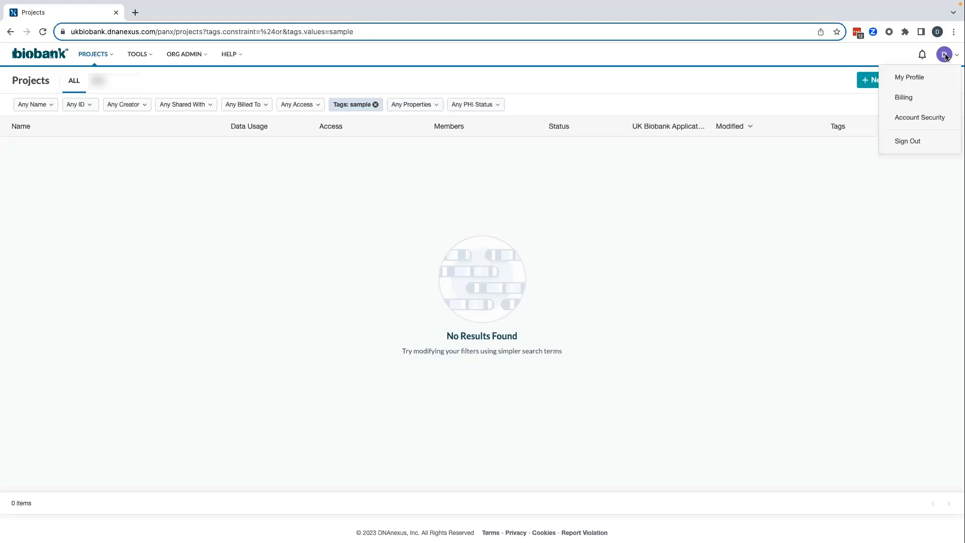
mouse_move(905, 99)
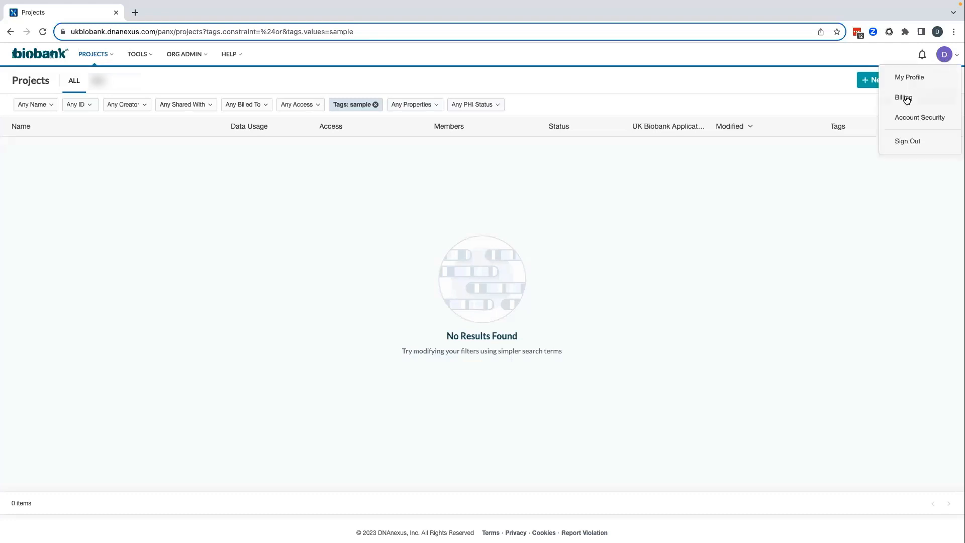
Step: Go to Billing, expand the Personal UKB Billing Account and start Set Up Billing
left_click(902, 97)
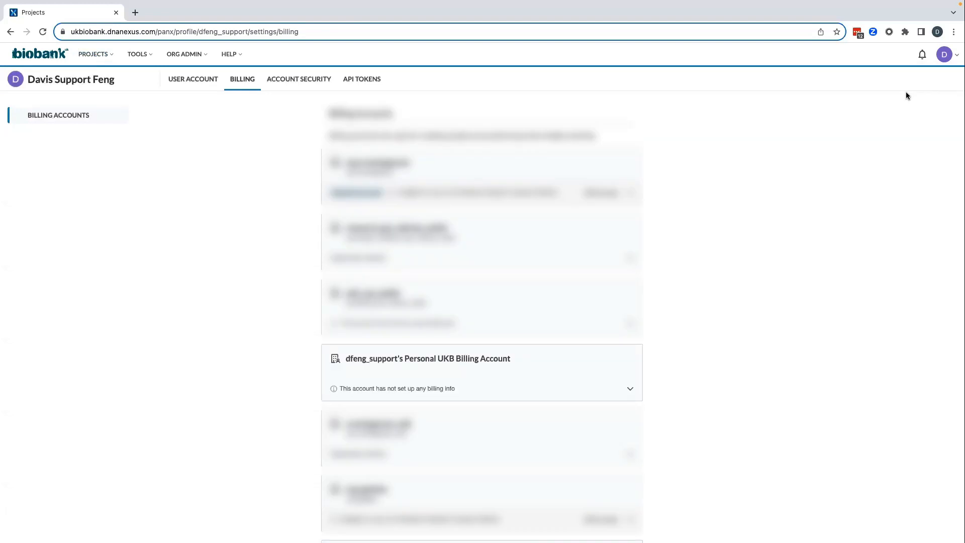
mouse_move(662, 369)
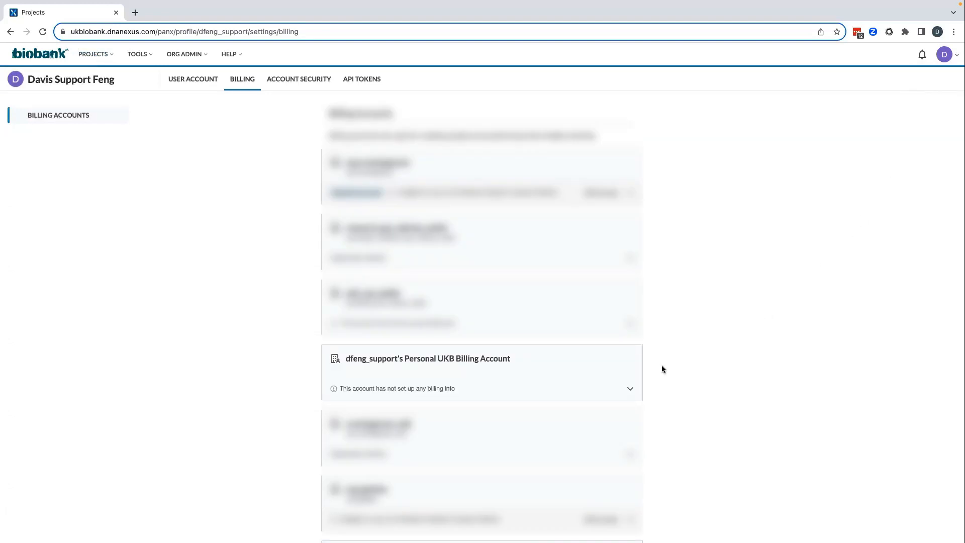
mouse_move(533, 383)
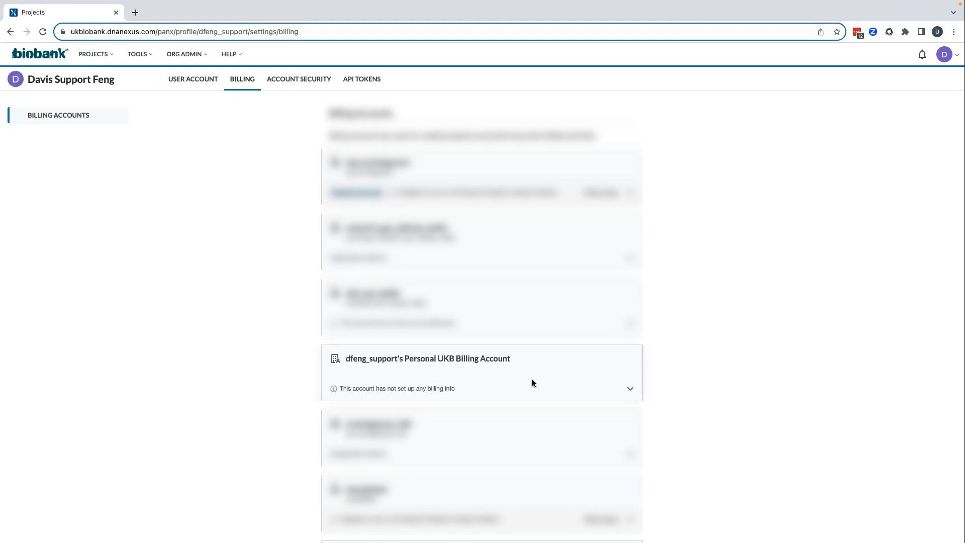
mouse_move(604, 386)
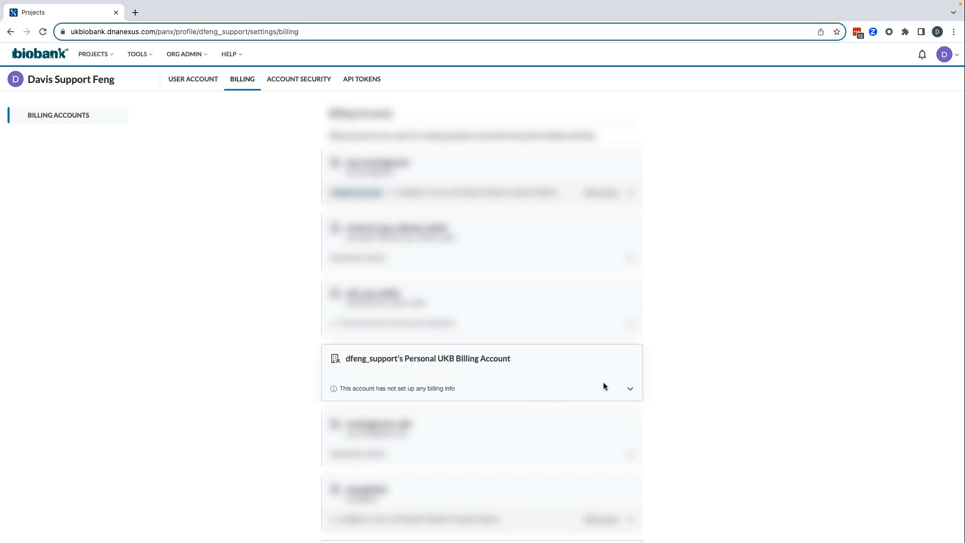
mouse_move(629, 389)
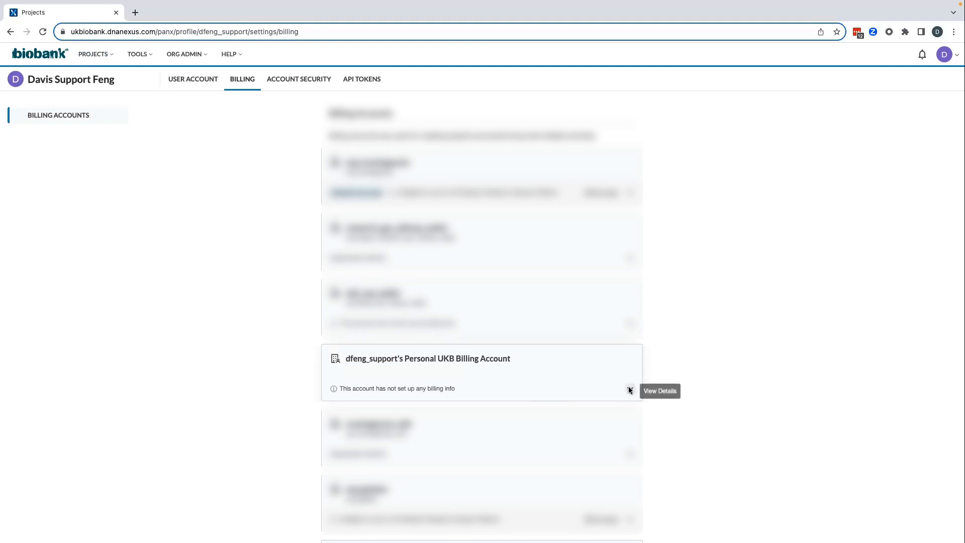
left_click(630, 390)
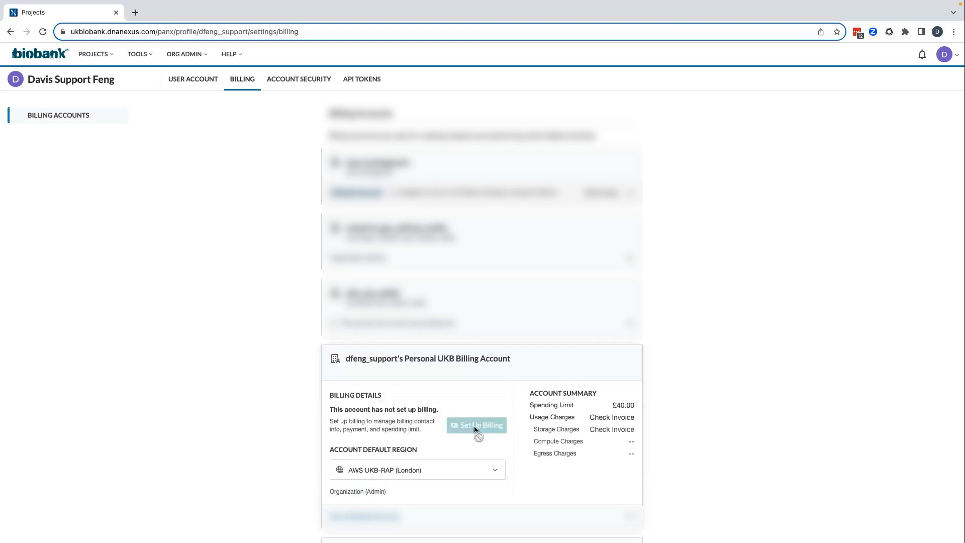
left_click(477, 424)
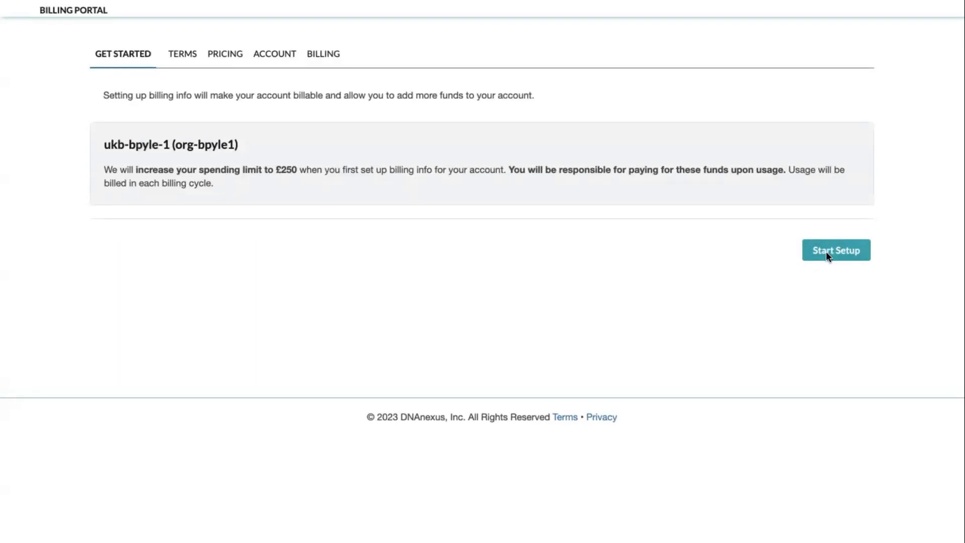
Step: Start setup, agree to the Terms of Service and proceed to the pricing step
left_click(835, 249)
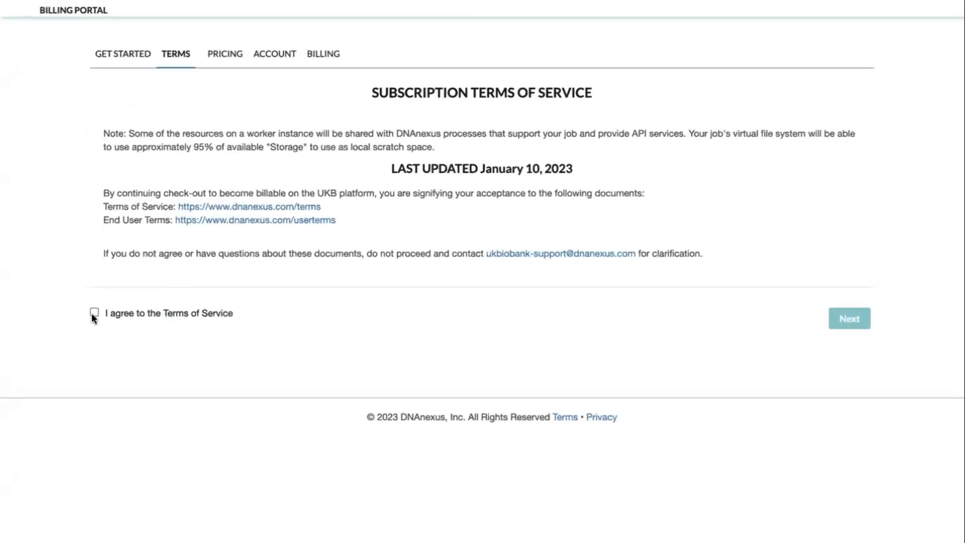
left_click(94, 313)
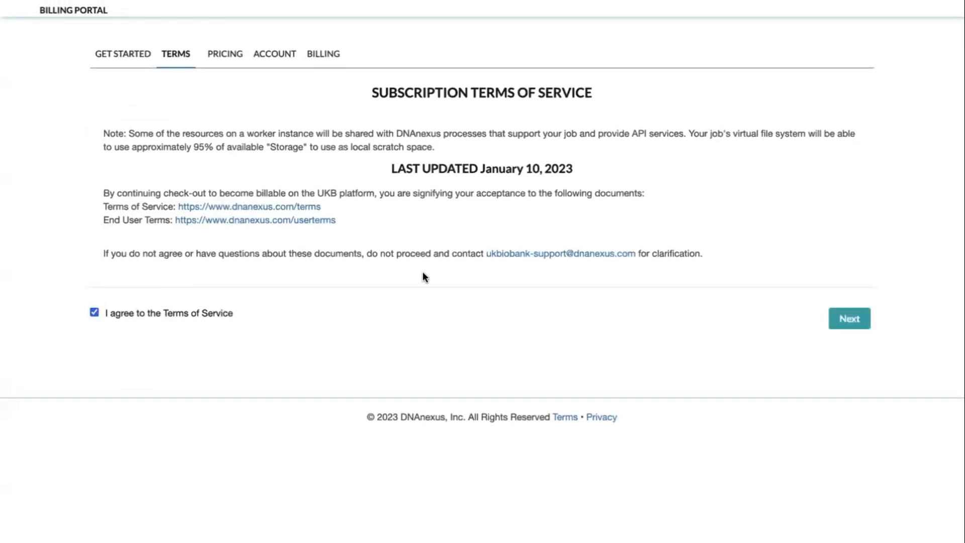
mouse_move(849, 318)
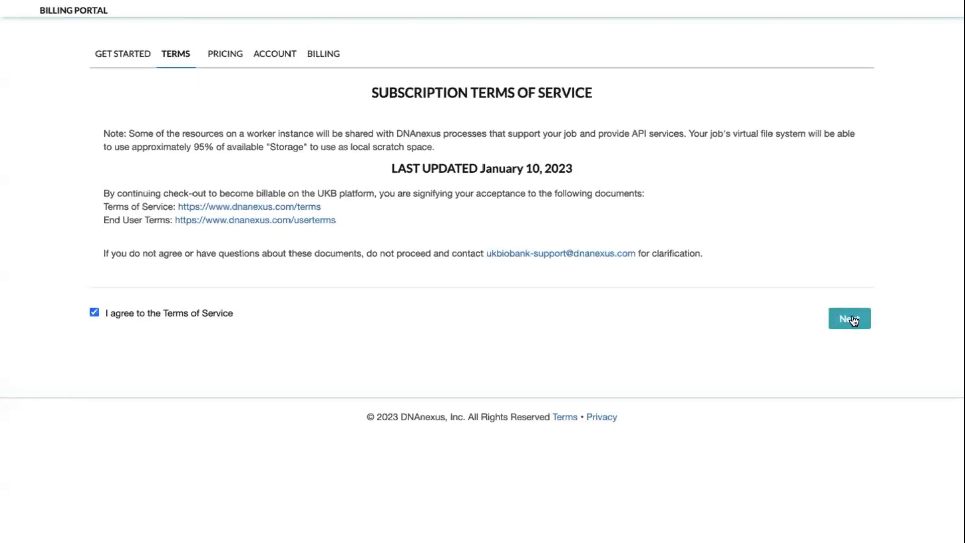
left_click(848, 319)
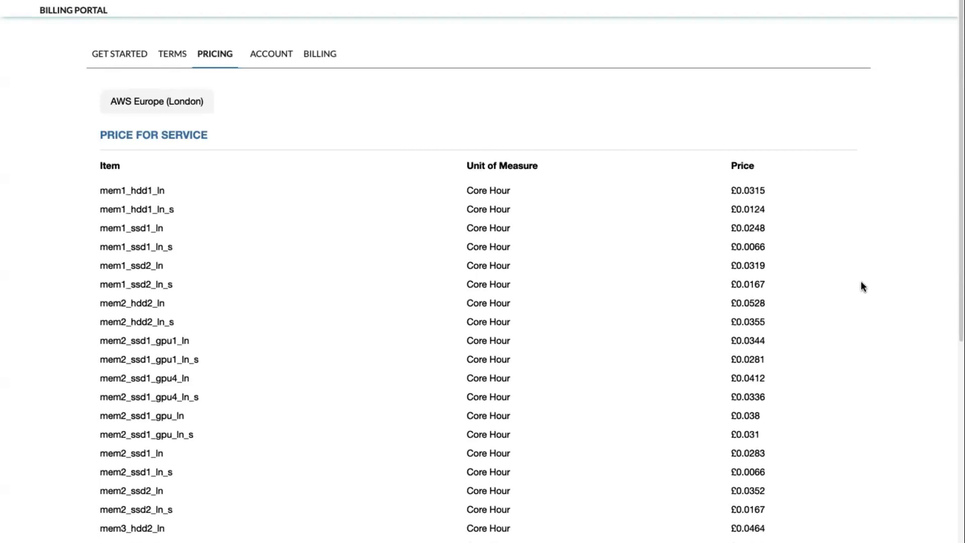
Step: Review the AWS Europe (London) price list and proceed to account creation
scroll("down", 3)
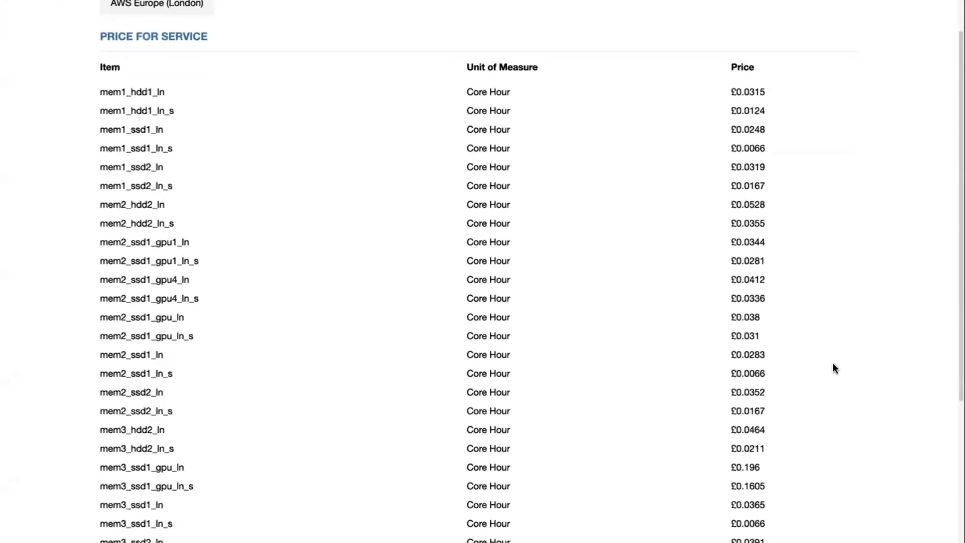
scroll("down", 3)
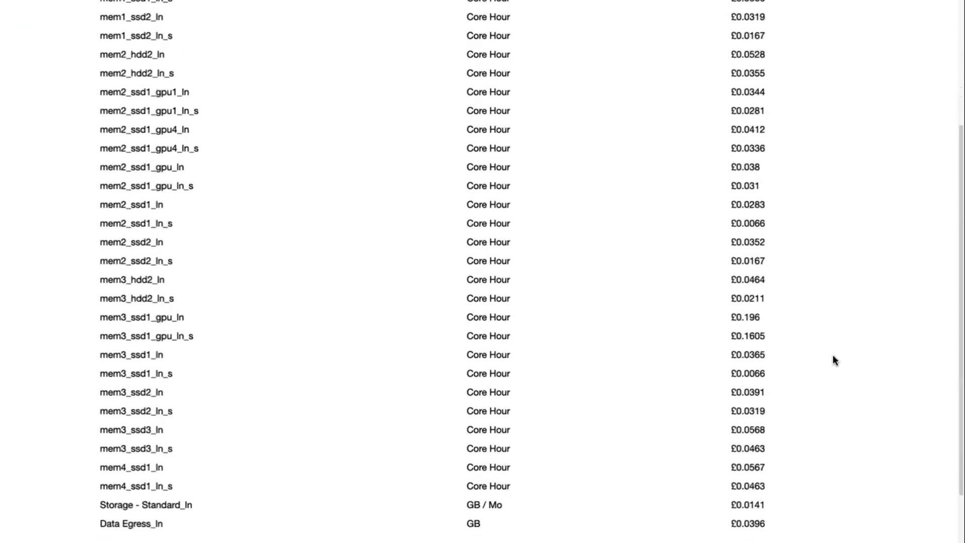
scroll("down", 3)
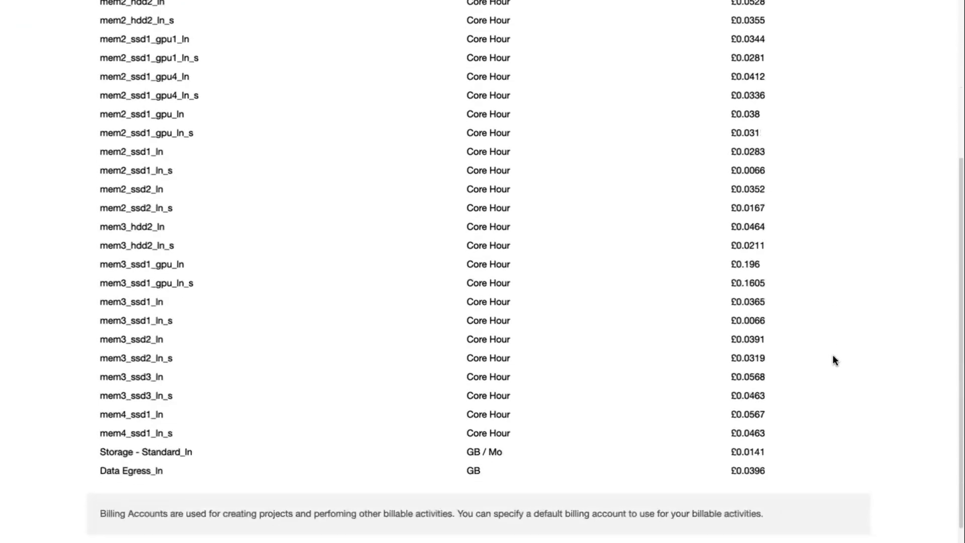
scroll("down", 3)
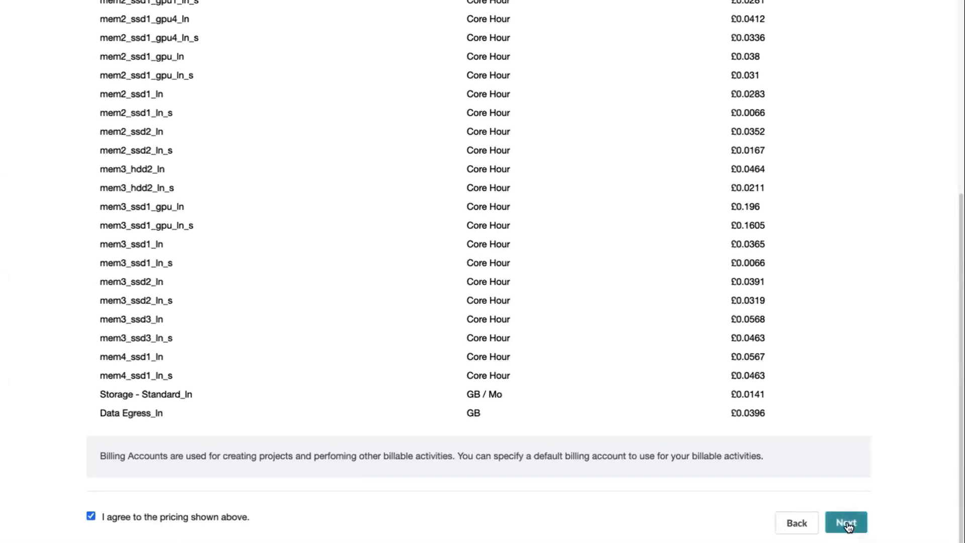
left_click(845, 522)
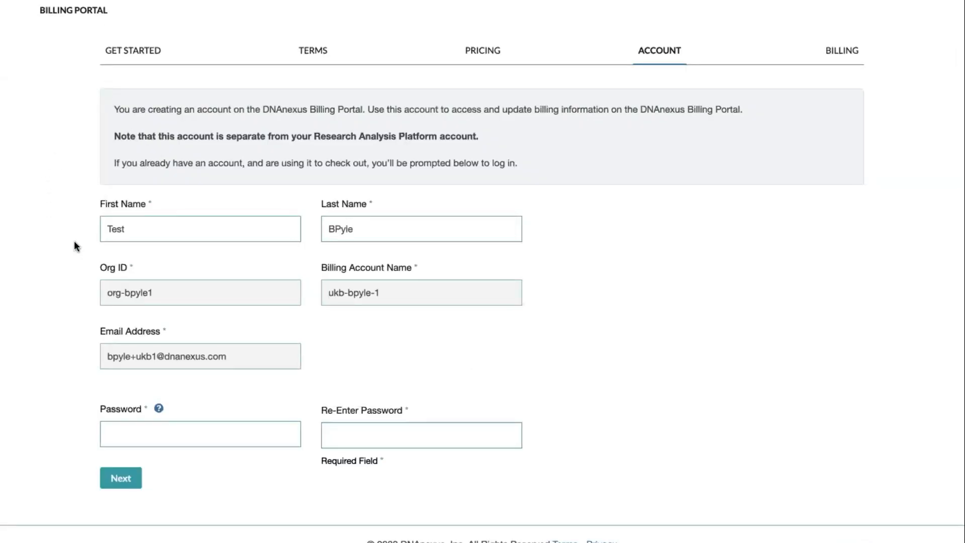
mouse_move(289, 275)
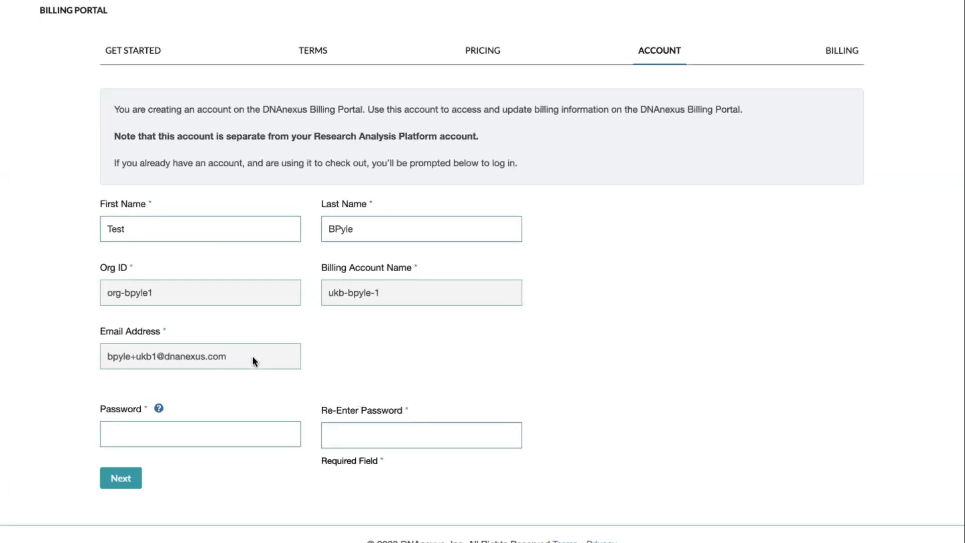
mouse_move(460, 363)
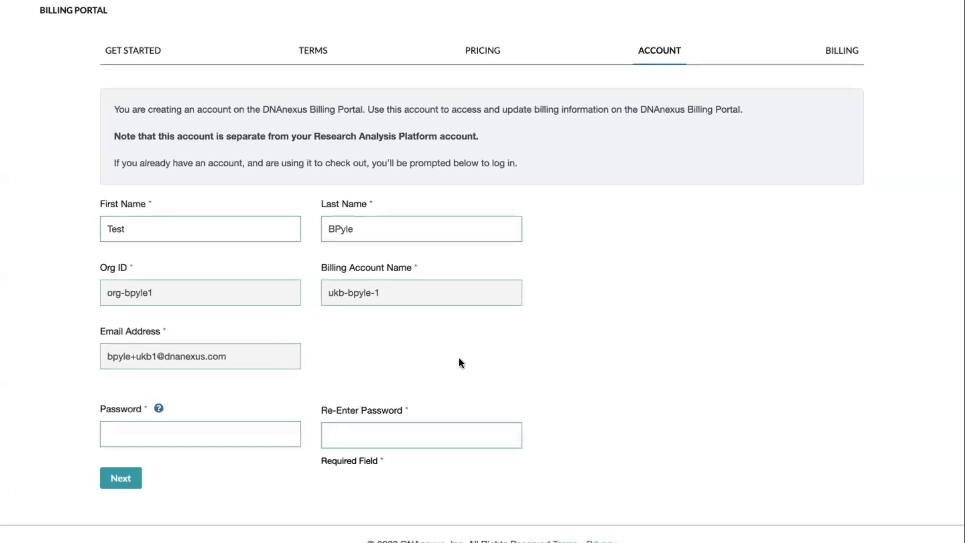
Step: Set a password for the new portal account and proceed to the billing method
left_click(200, 433)
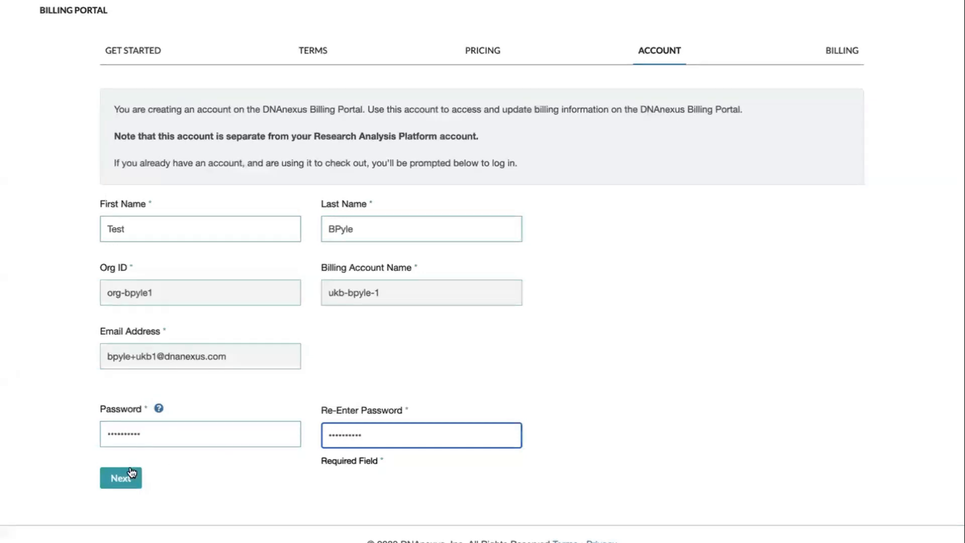
left_click(121, 476)
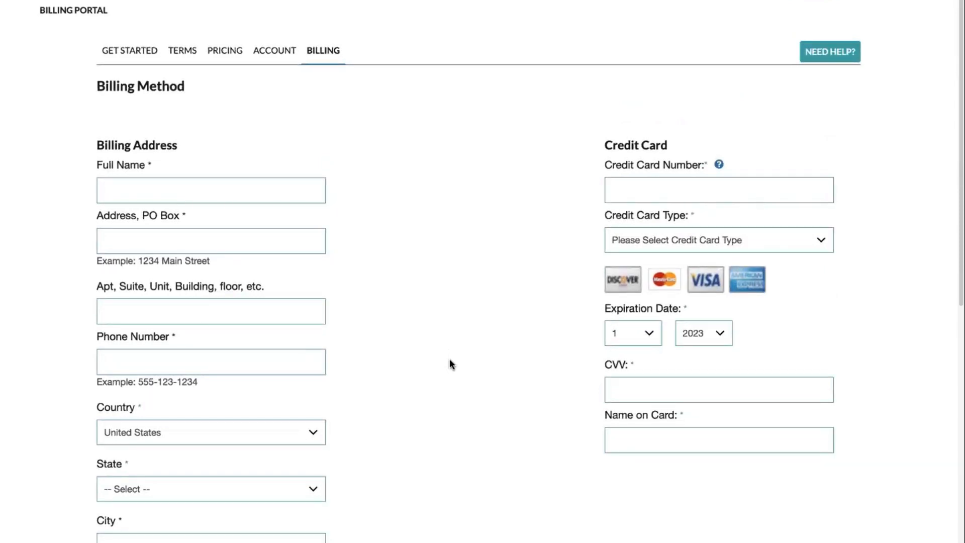
Step: Submit the completed billing address and credit card details via Set Up Billing
scroll("down", 3)
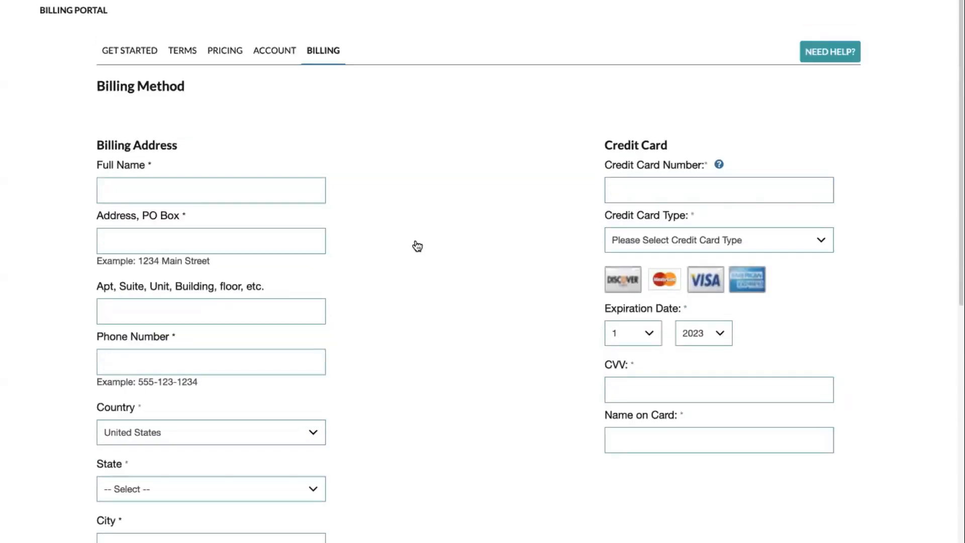
scroll("down", 3)
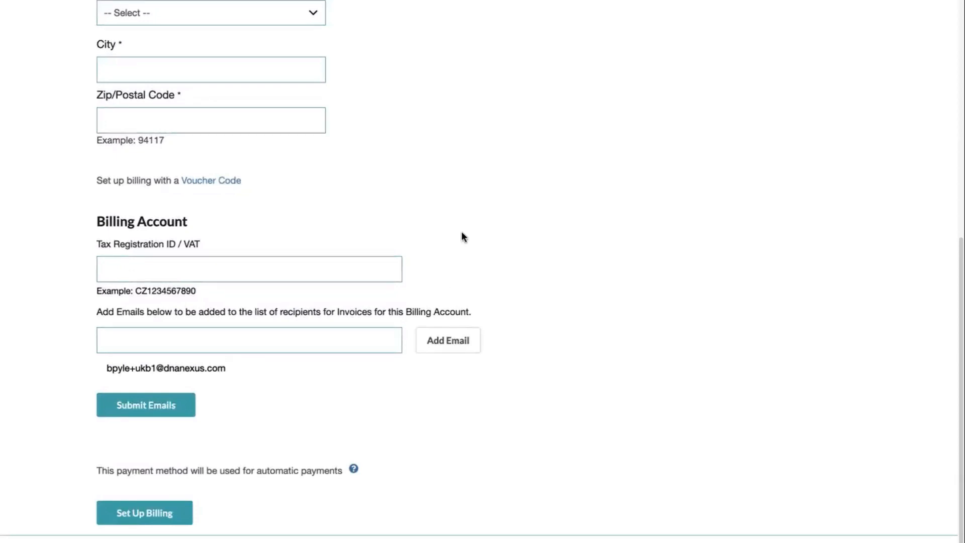
mouse_move(320, 246)
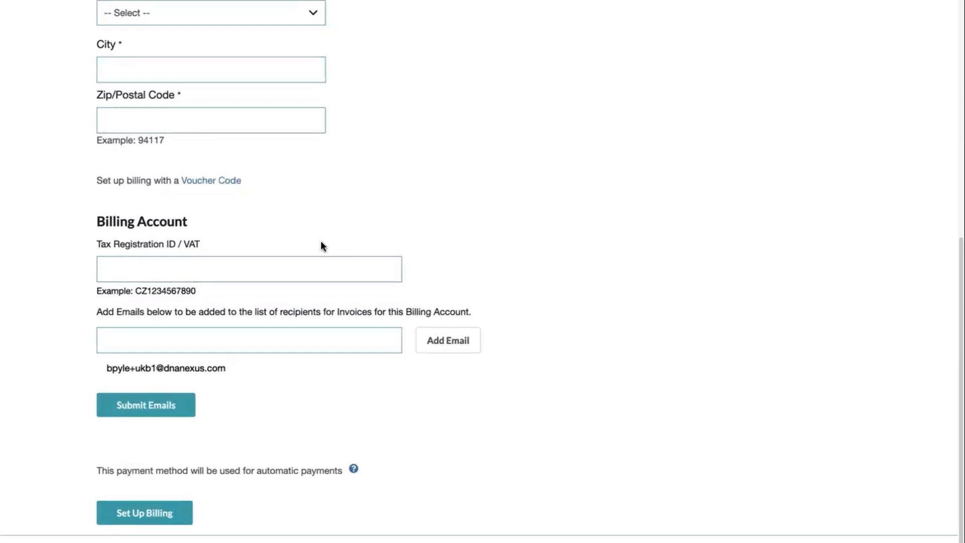
mouse_move(200, 248)
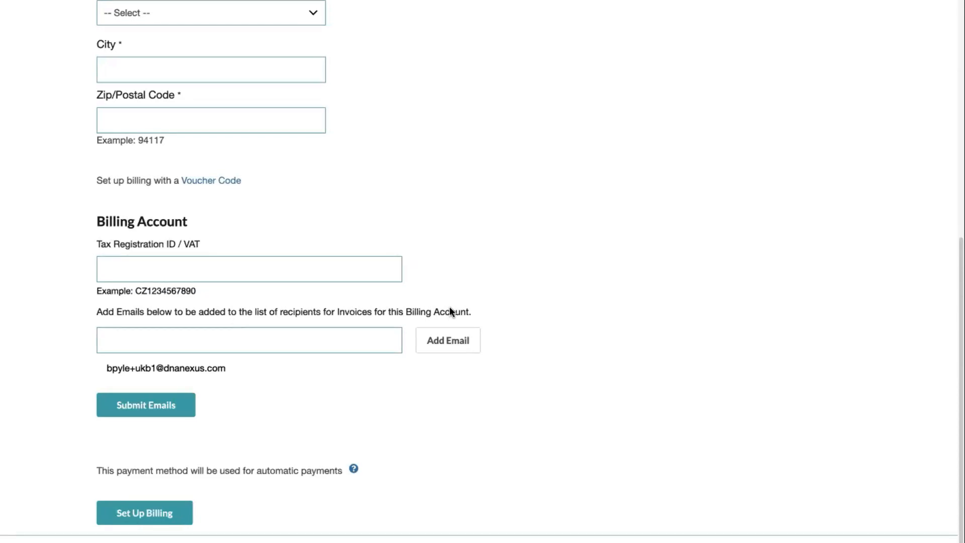
mouse_move(326, 463)
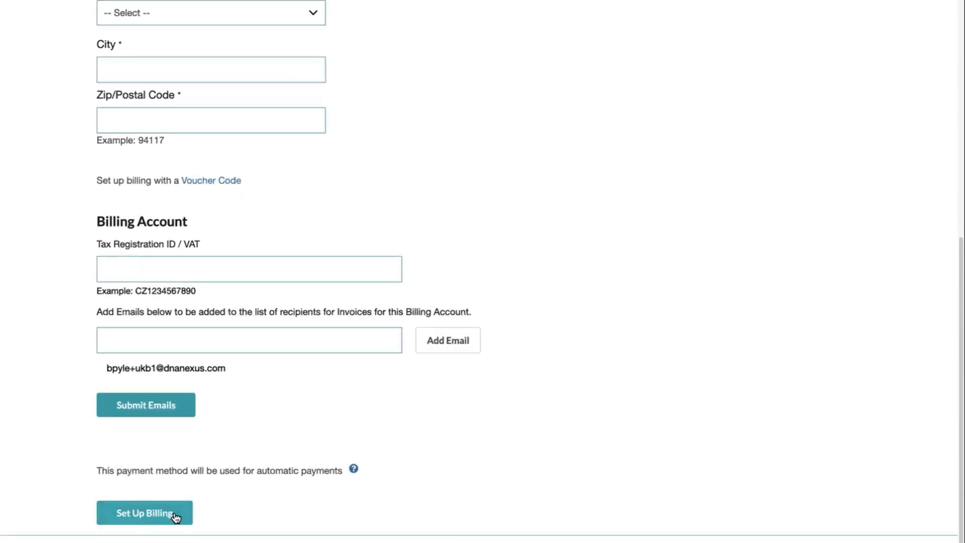
left_click(145, 513)
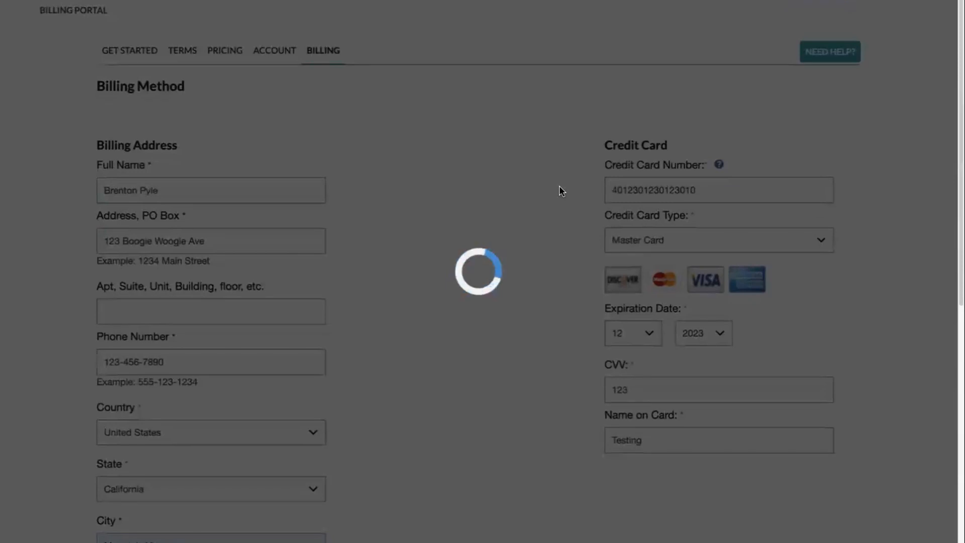